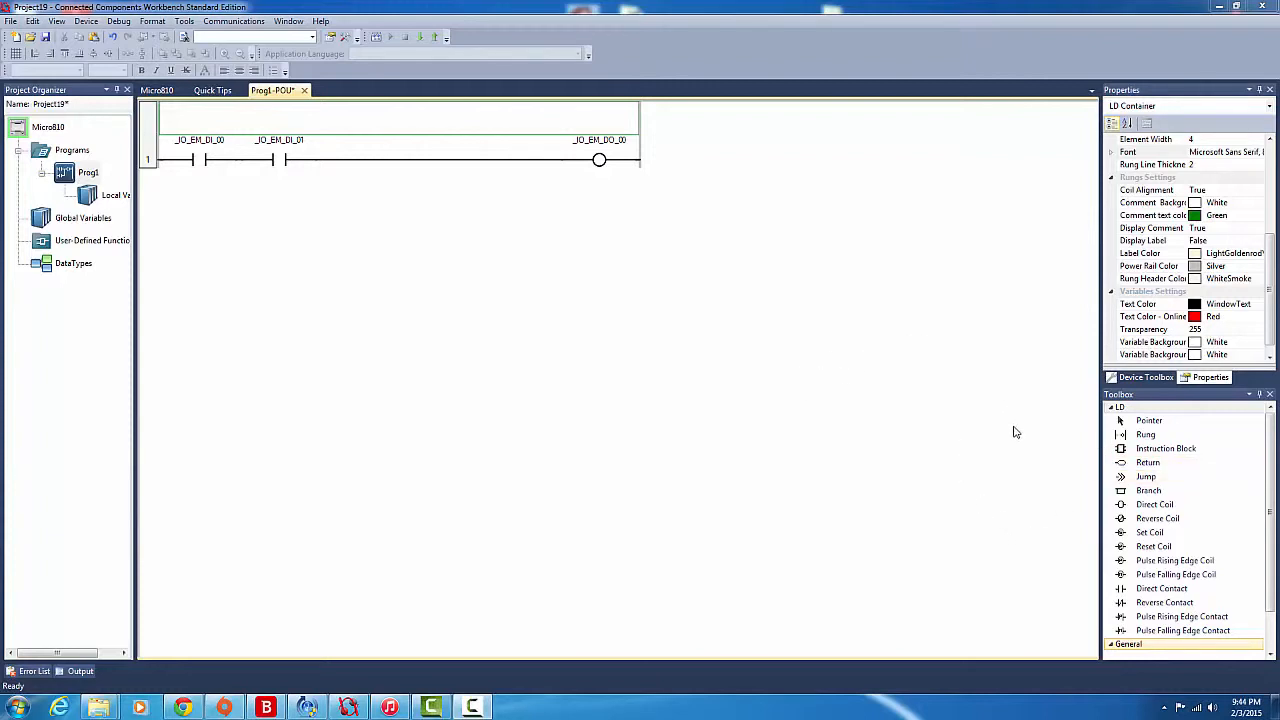
mouse_move(1147, 462)
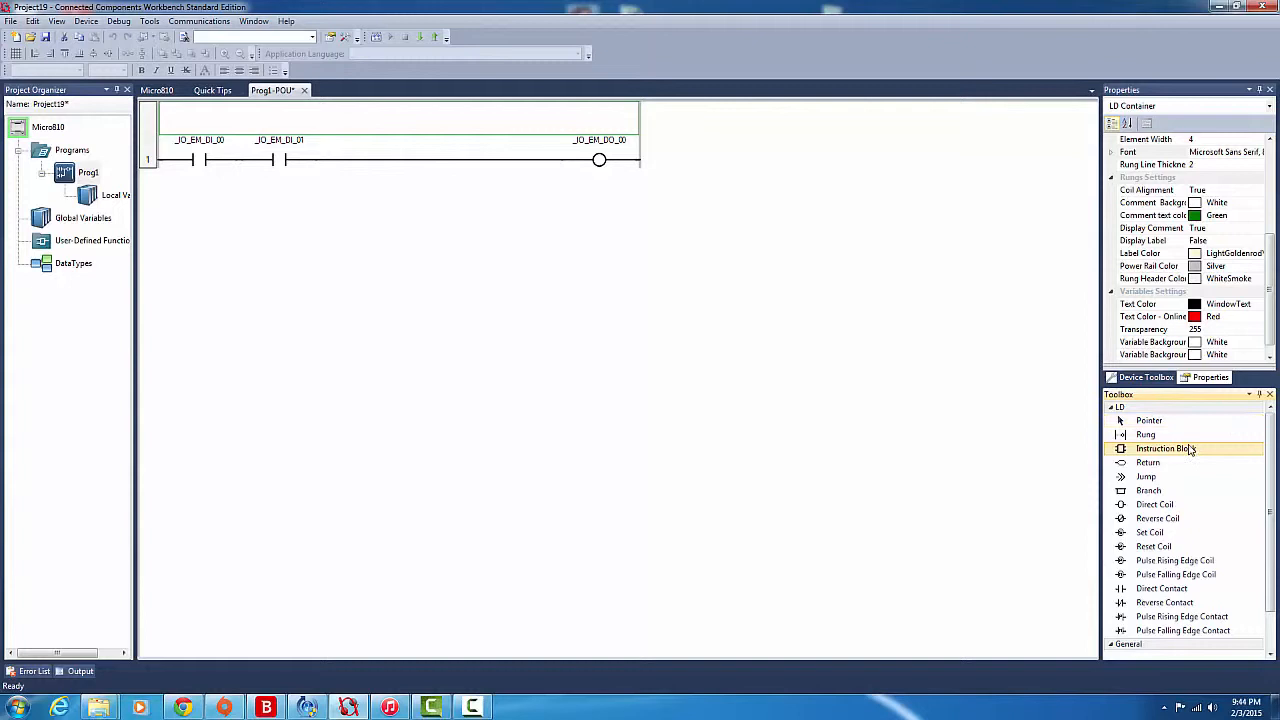
mouse_move(205, 234)
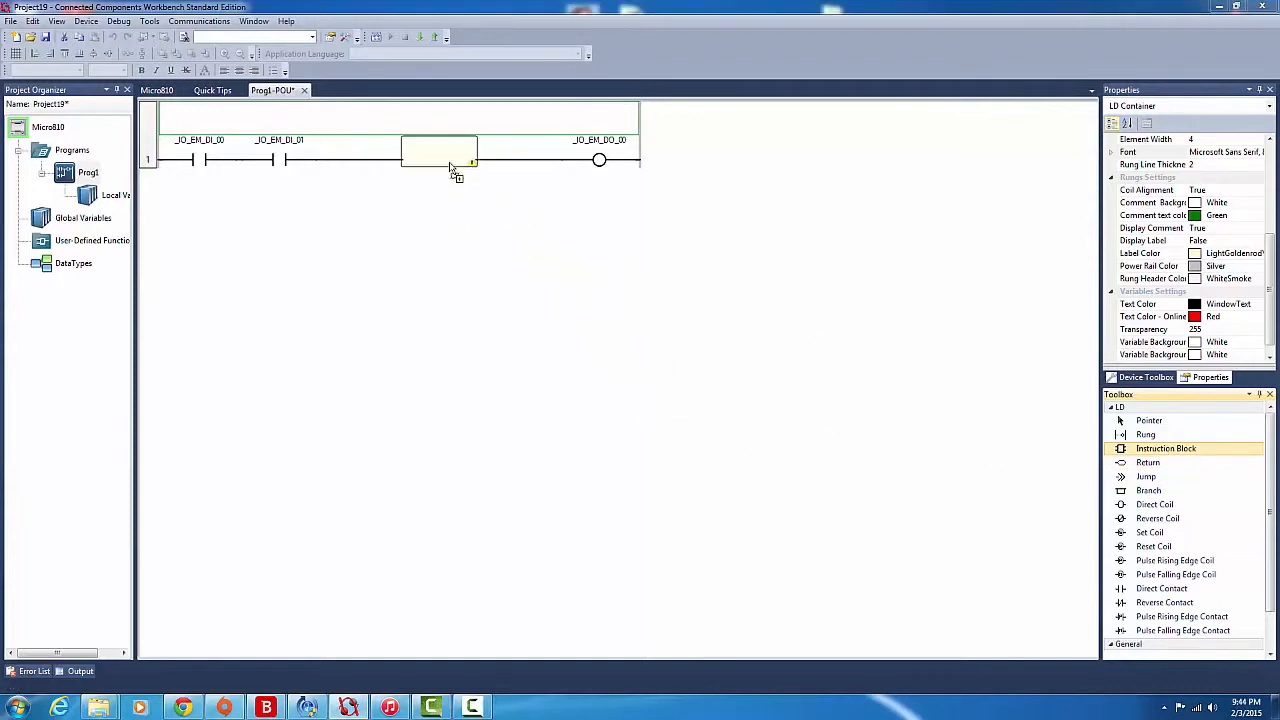
Select the TONOFF delay timer for the empty block in the Instruction Block Selector
double_click(440, 160)
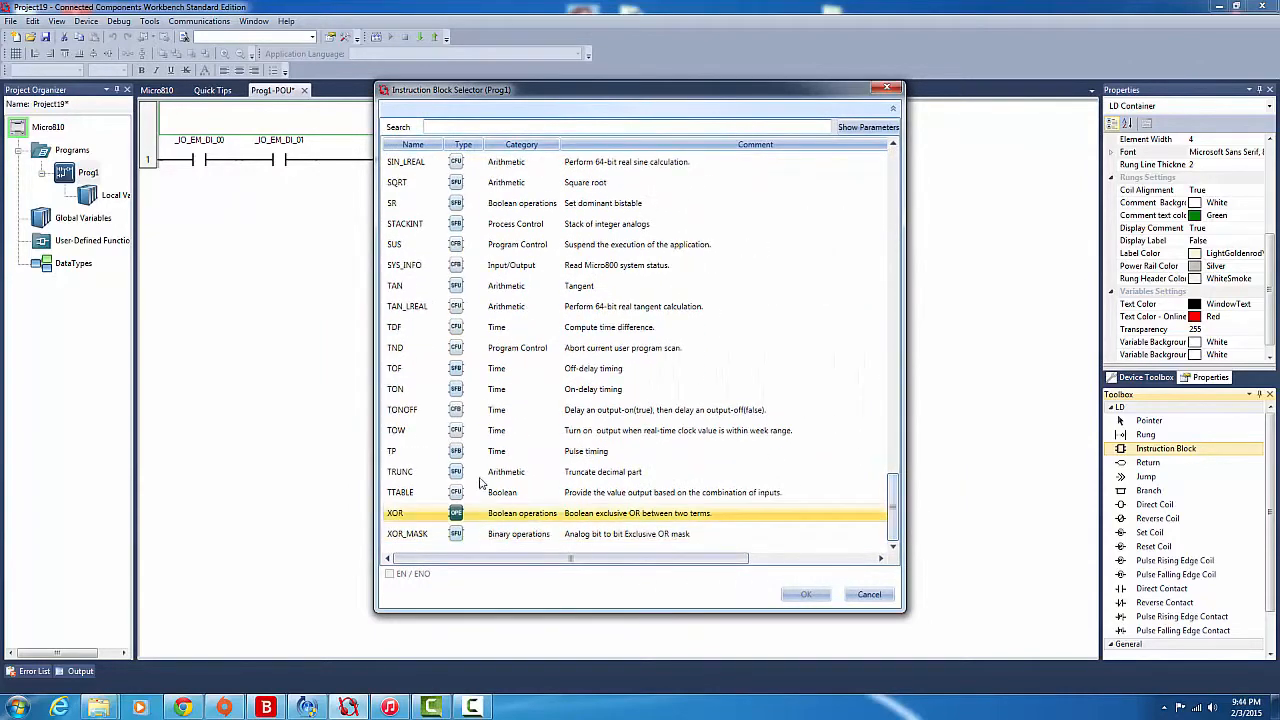
left_click(500, 409)
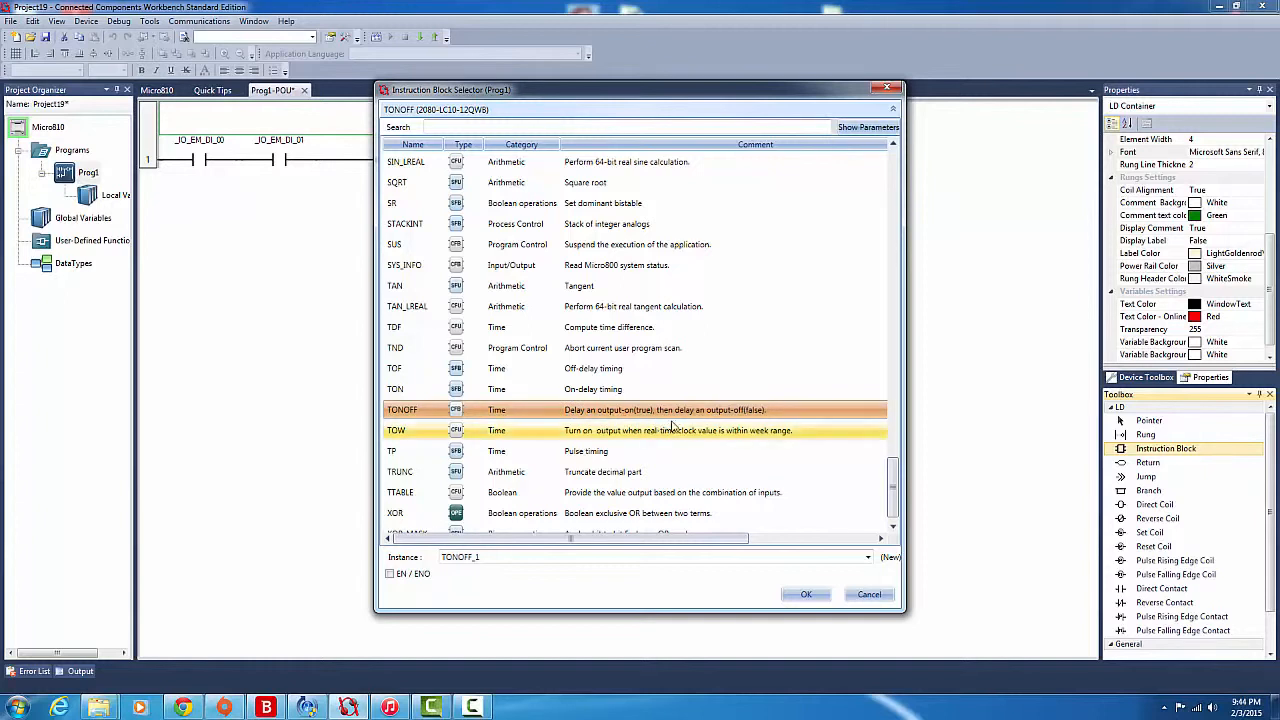
mouse_move(768, 430)
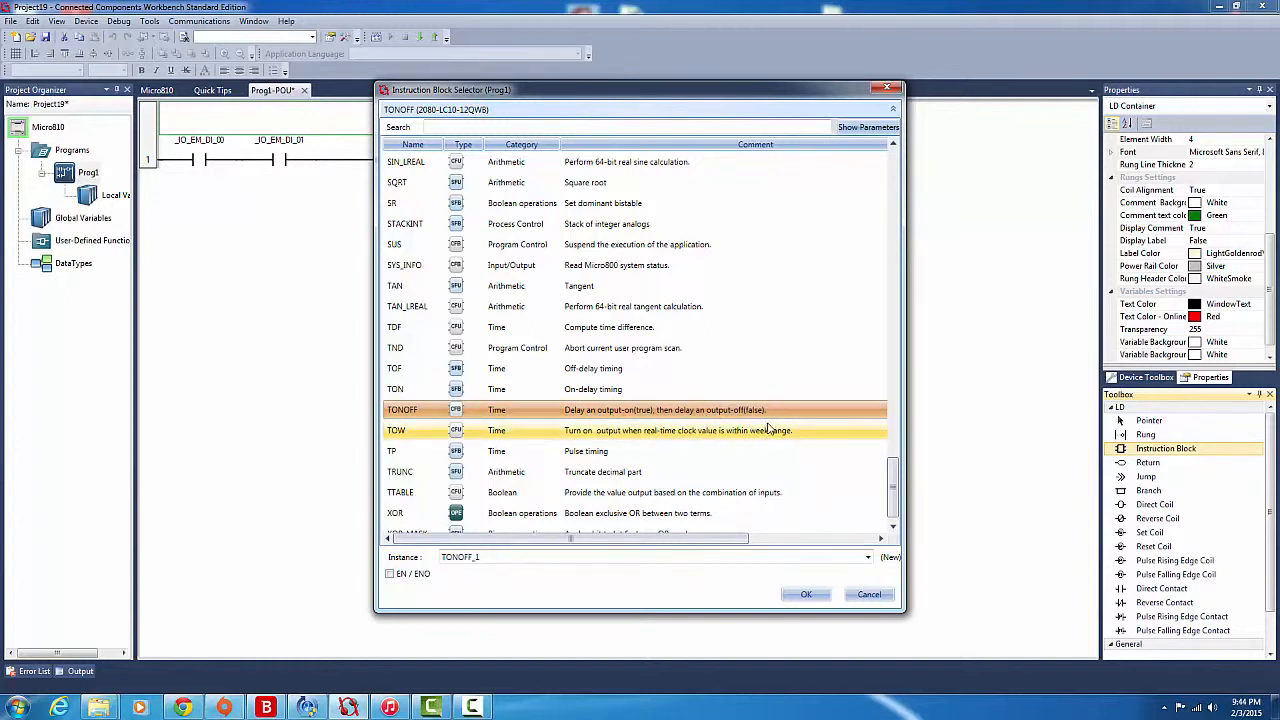
mouse_move(580, 428)
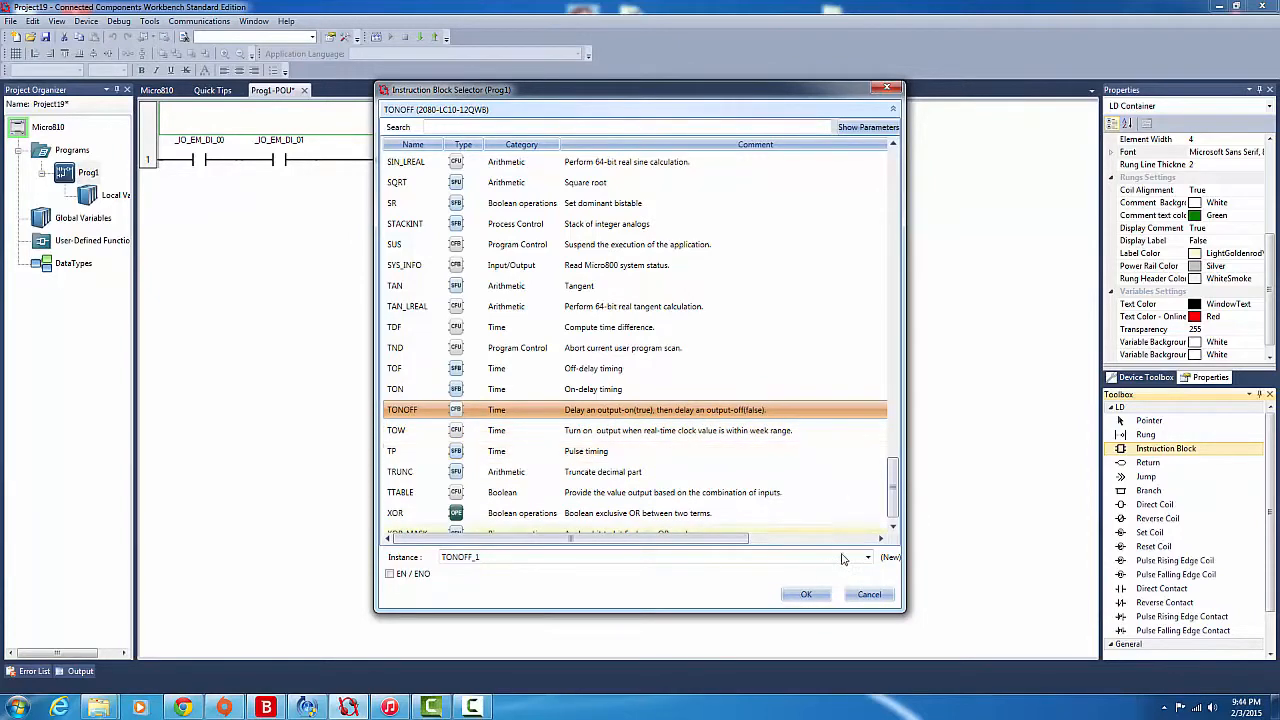
Confirm the selection to place the TONOFF_1 block on the rung
left_click(806, 593)
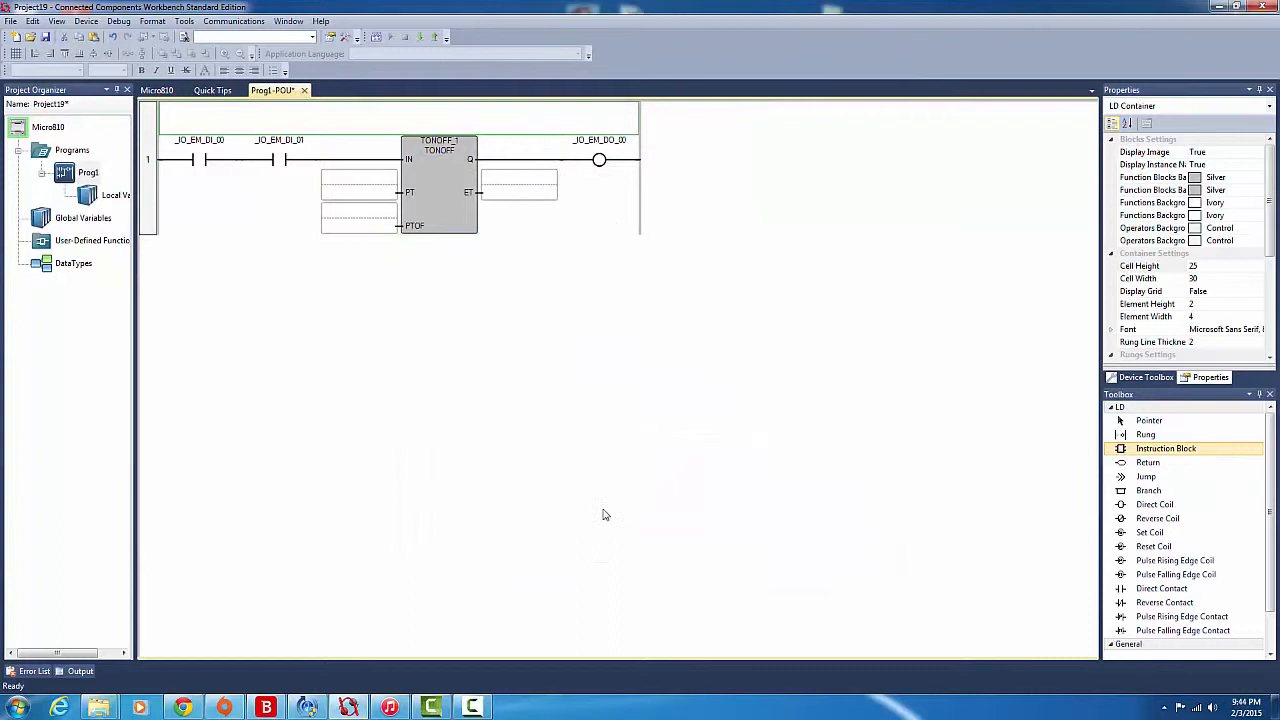
mouse_move(889, 675)
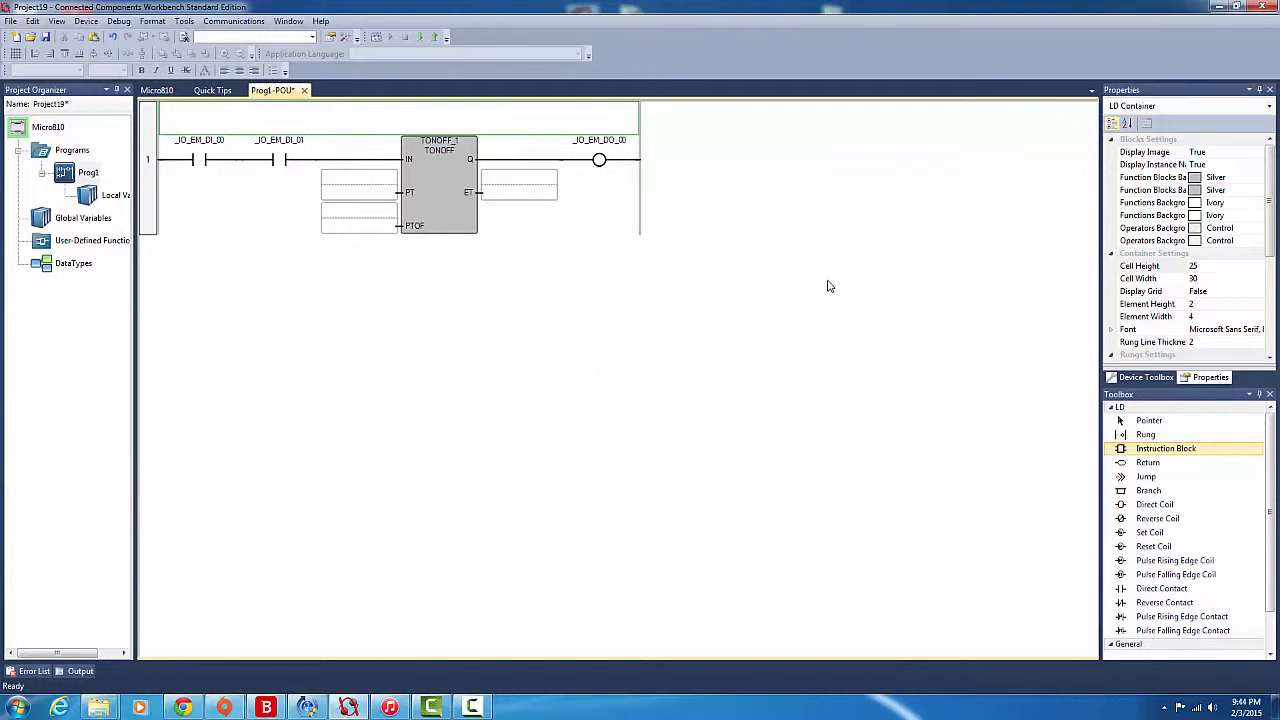
mouse_move(740, 358)
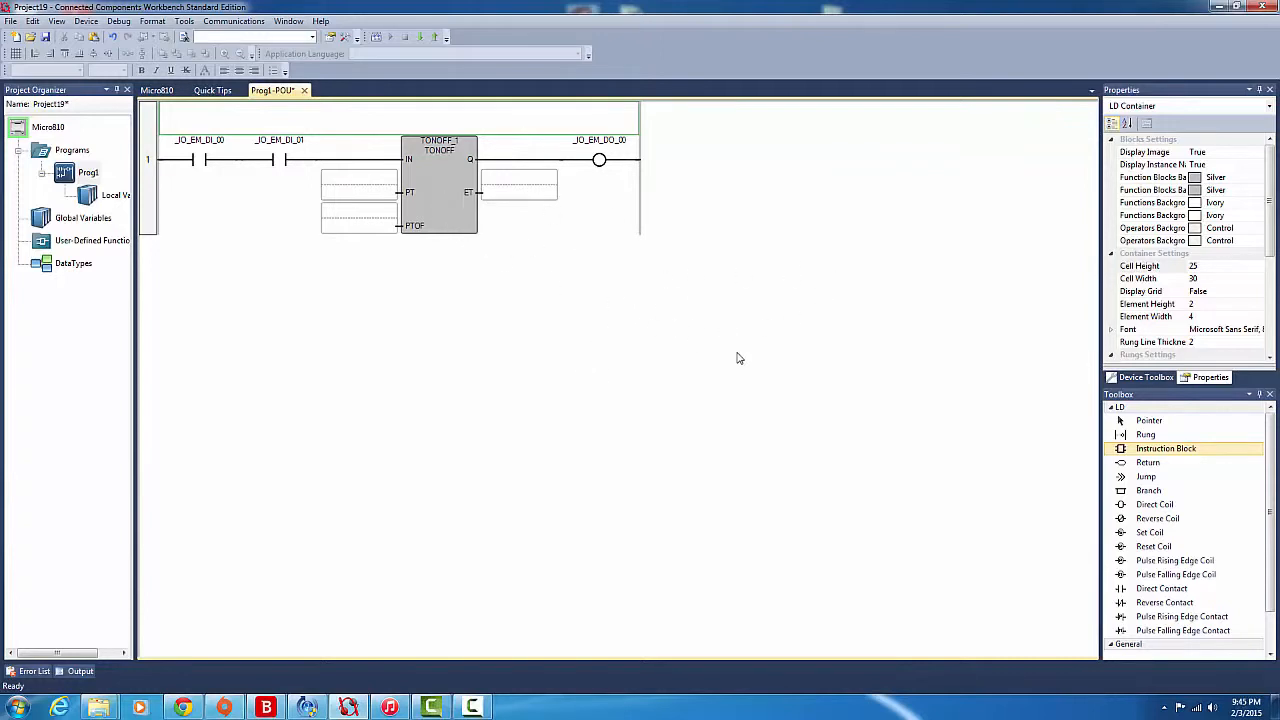
mouse_move(442, 246)
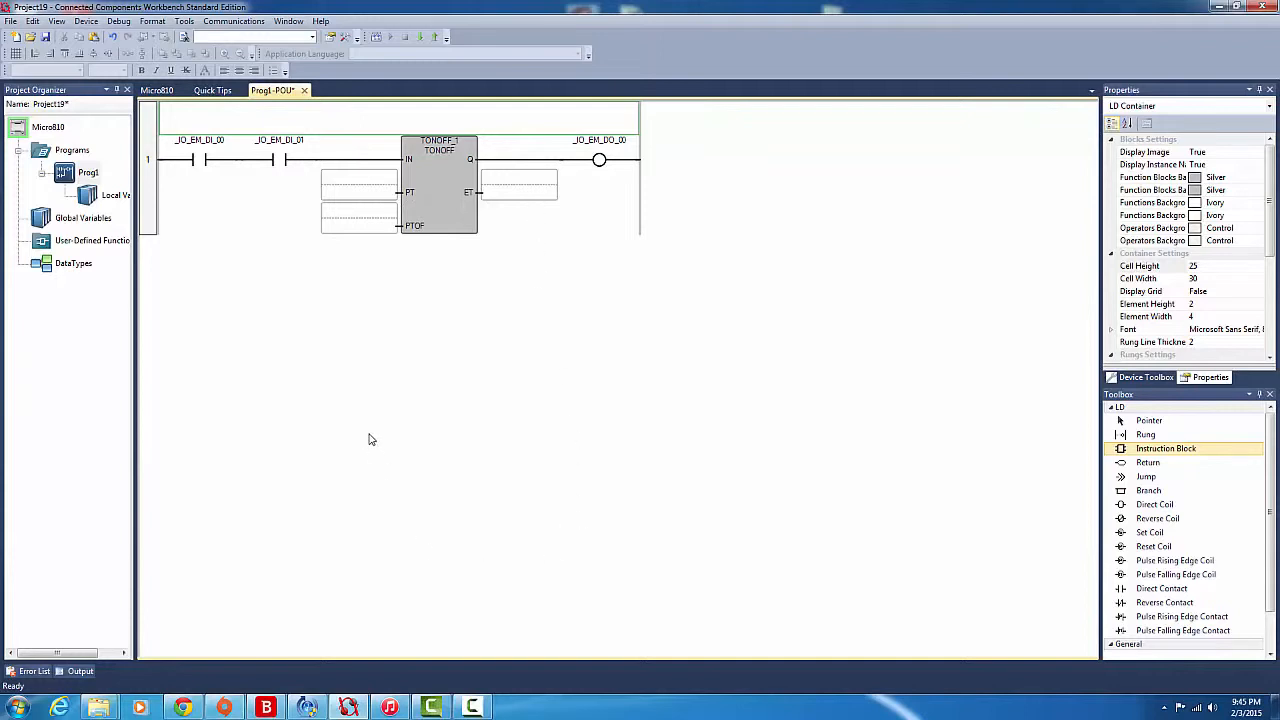
mouse_move(430, 235)
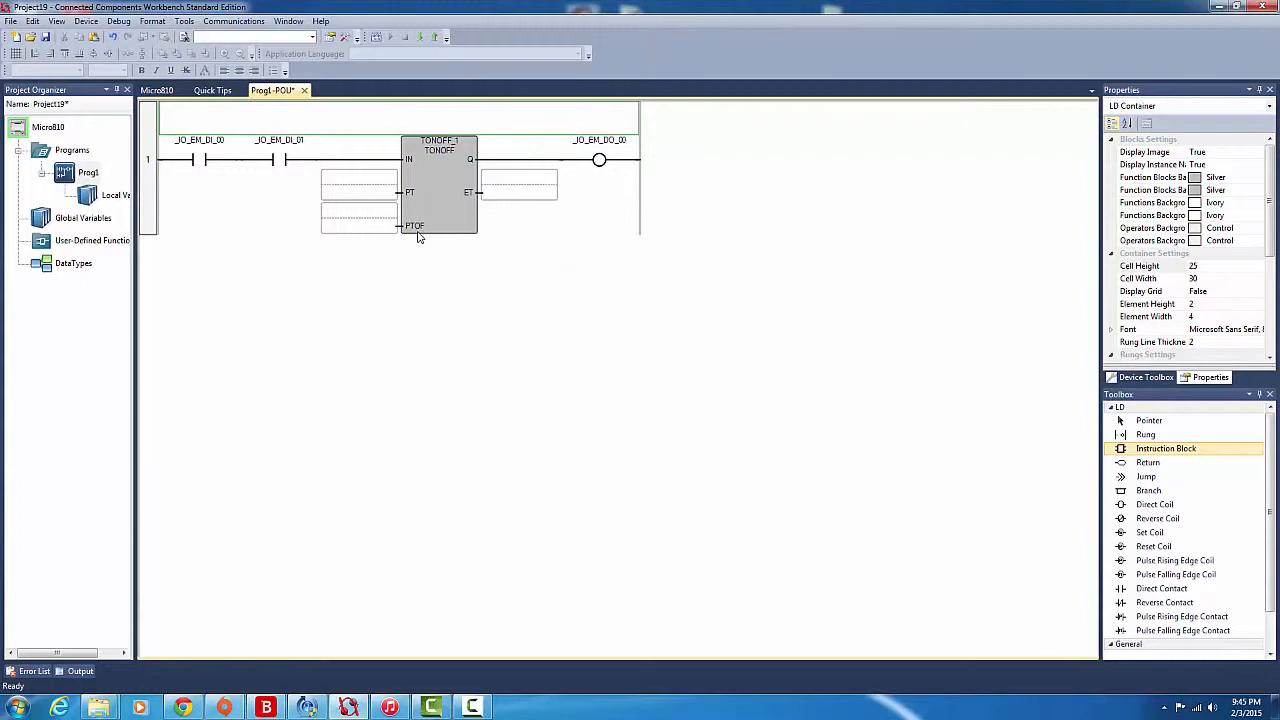
Enter T#10s as the TONOFF_1 timer's PT and PTOF values
left_click(358, 180)
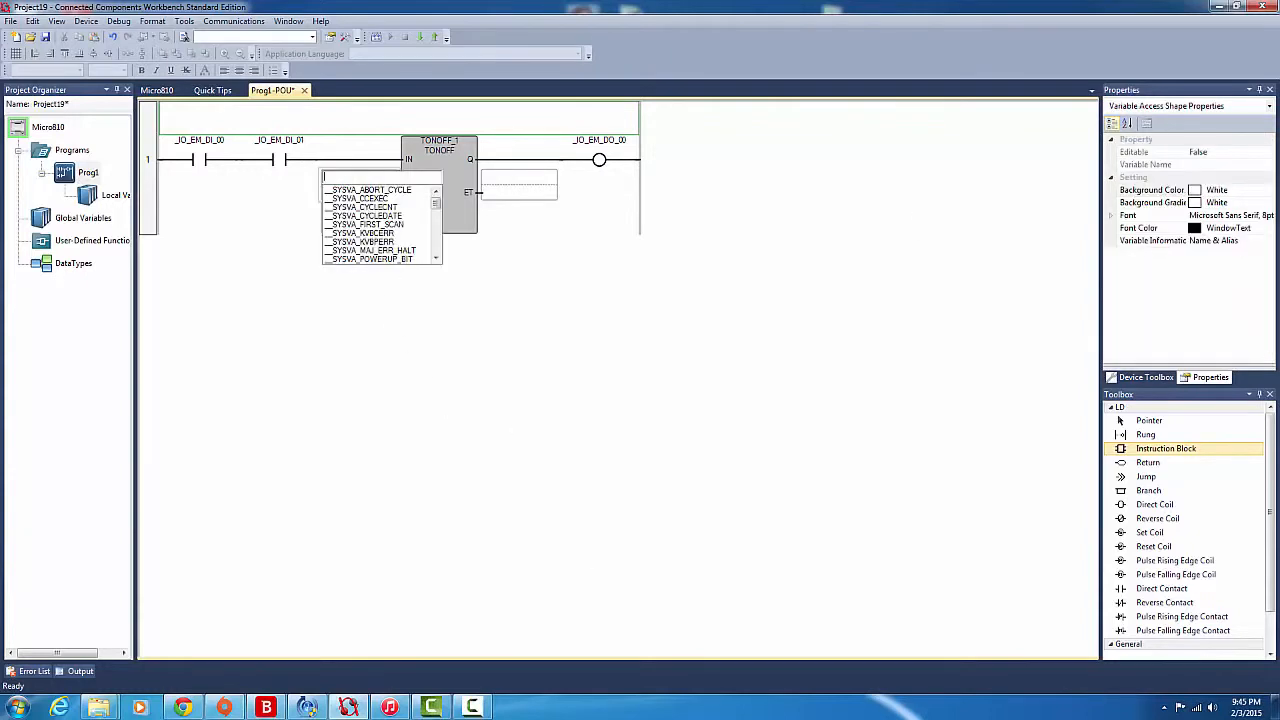
type("TONOFF")
type("T#10")
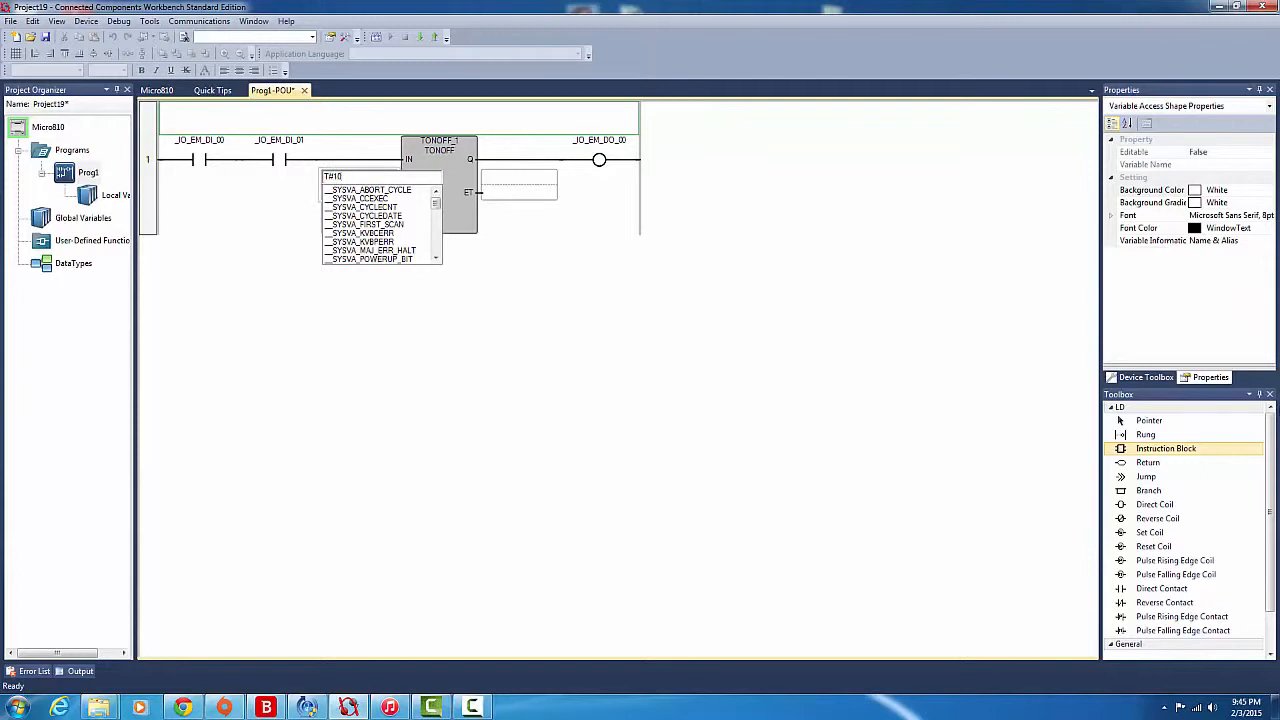
type("ew")
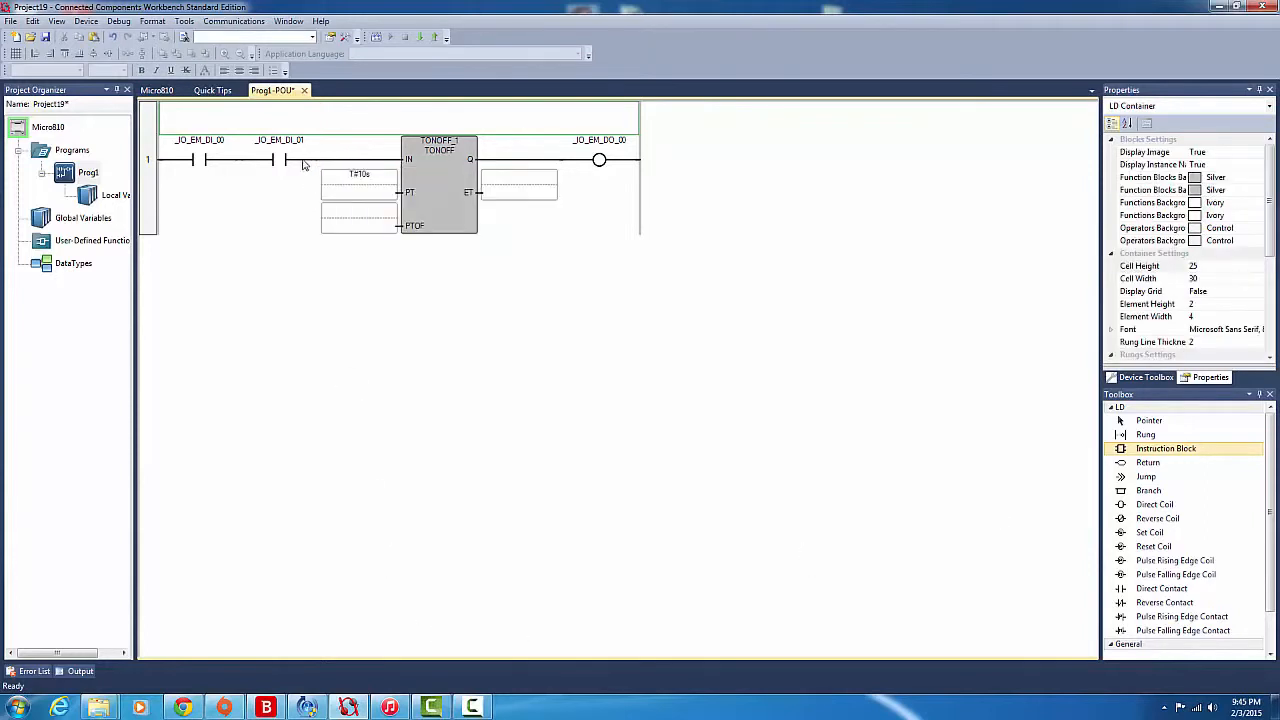
mouse_move(440, 150)
type("T")
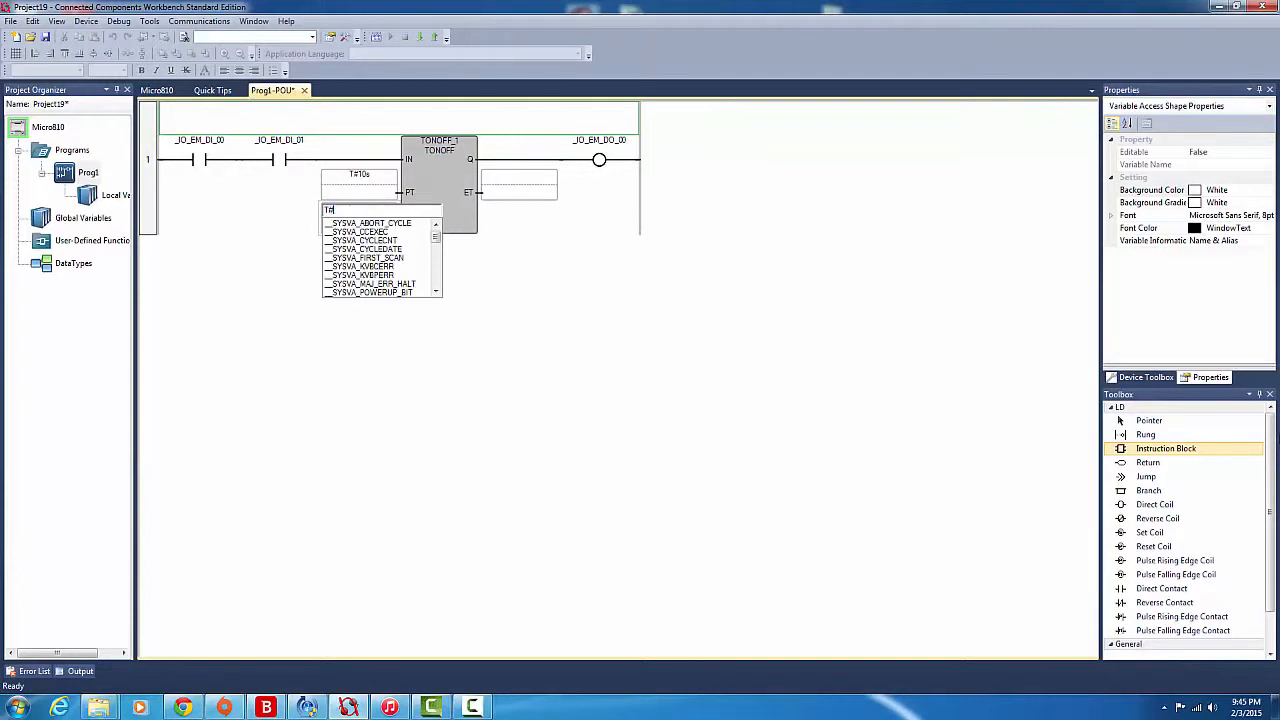
type("#10s")
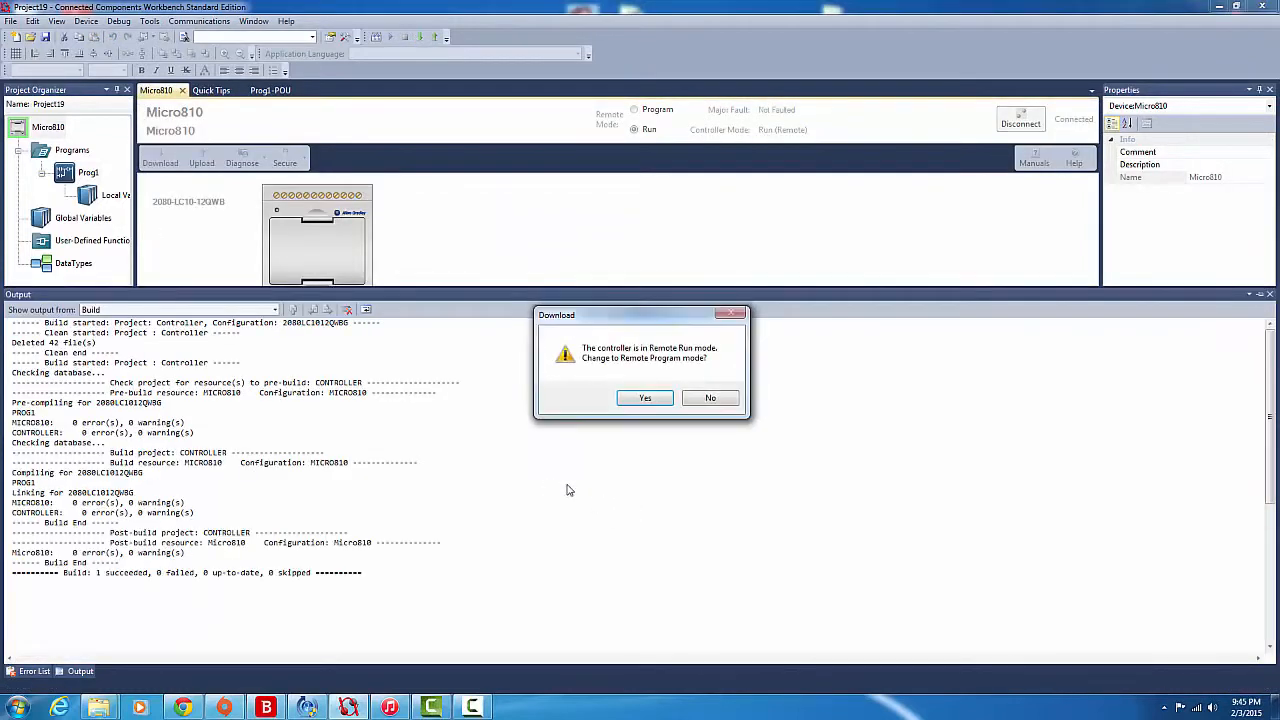
Allow the switch to Remote Program mode for the download, then return the Micro810 to Run
left_click(644, 397)
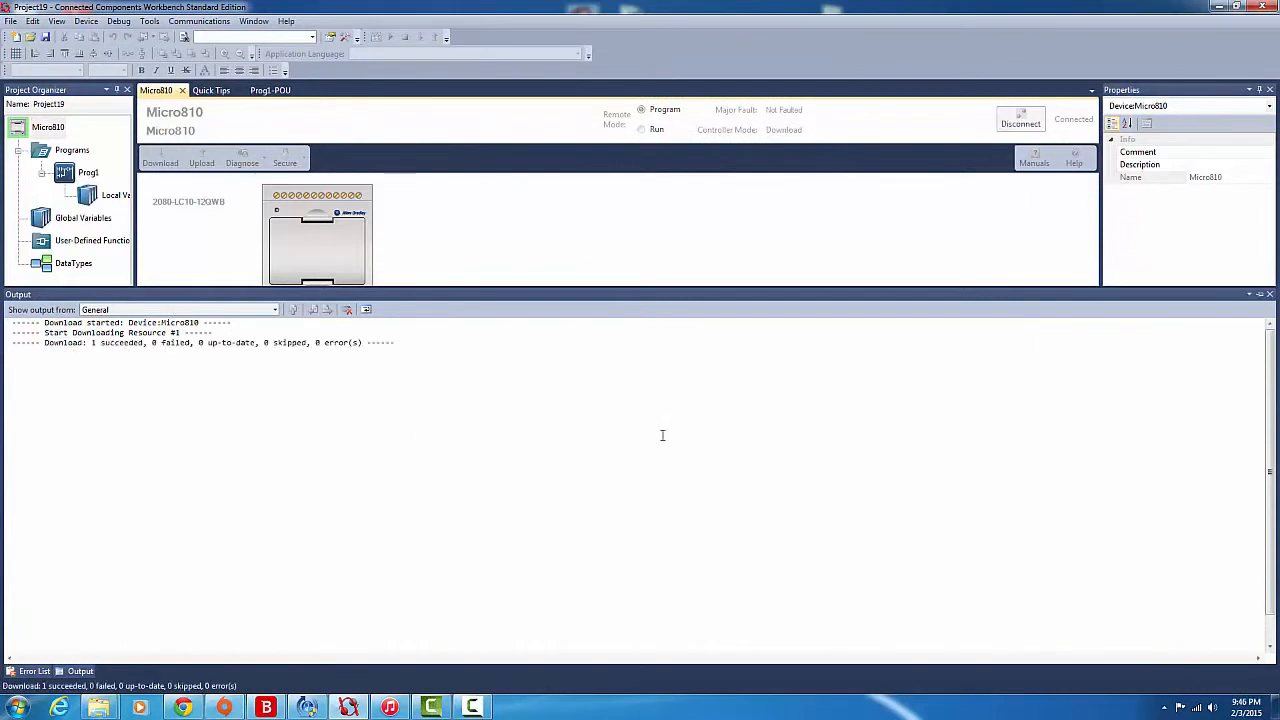
left_click(634, 129)
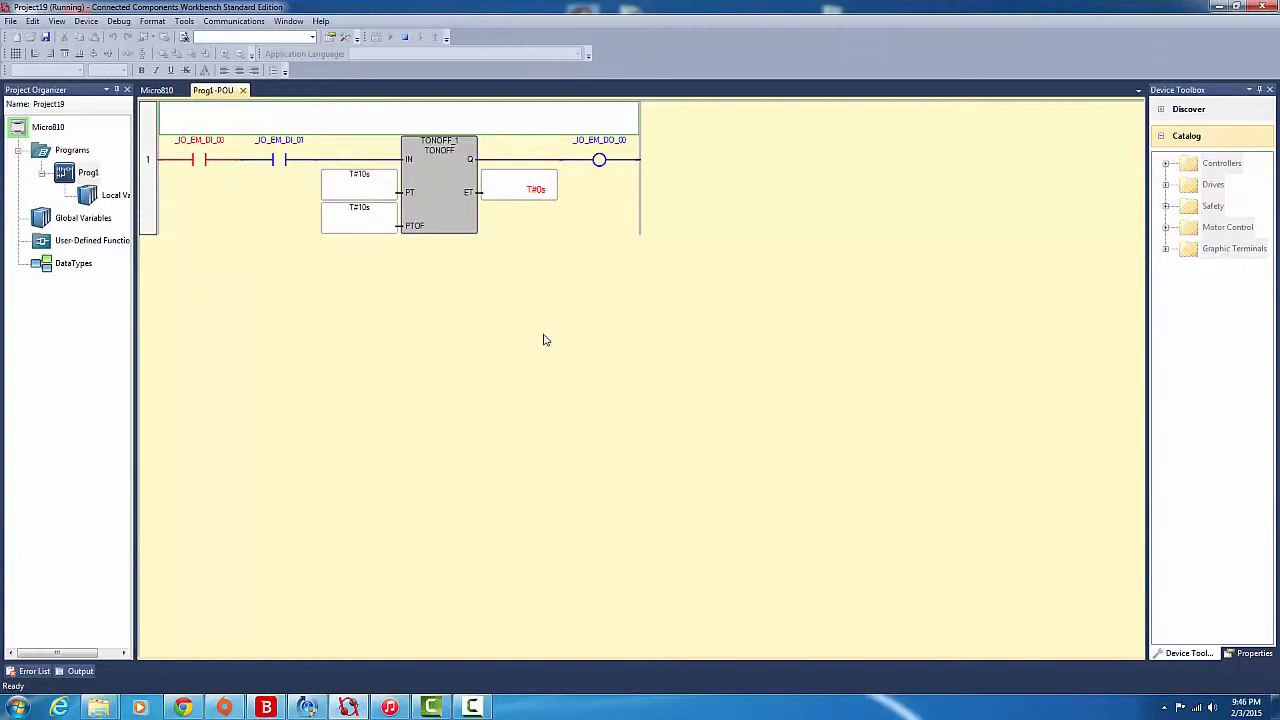
mouse_move(283, 160)
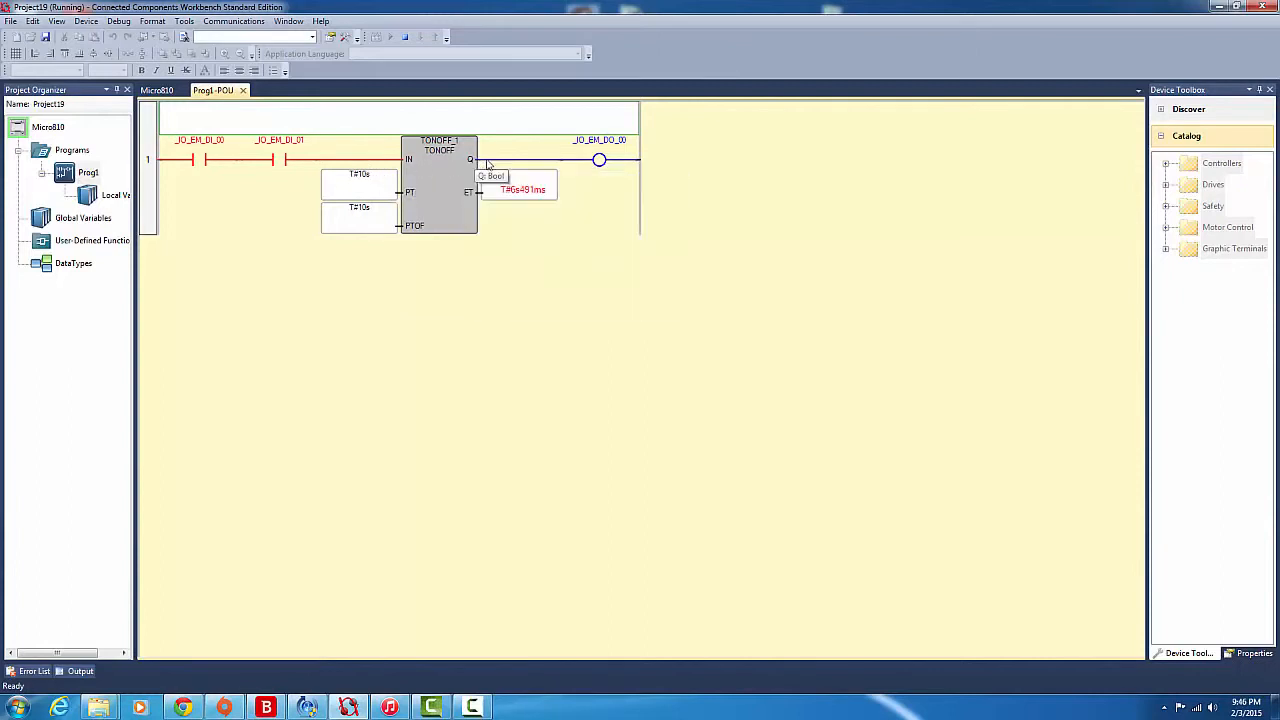
mouse_move(818, 316)
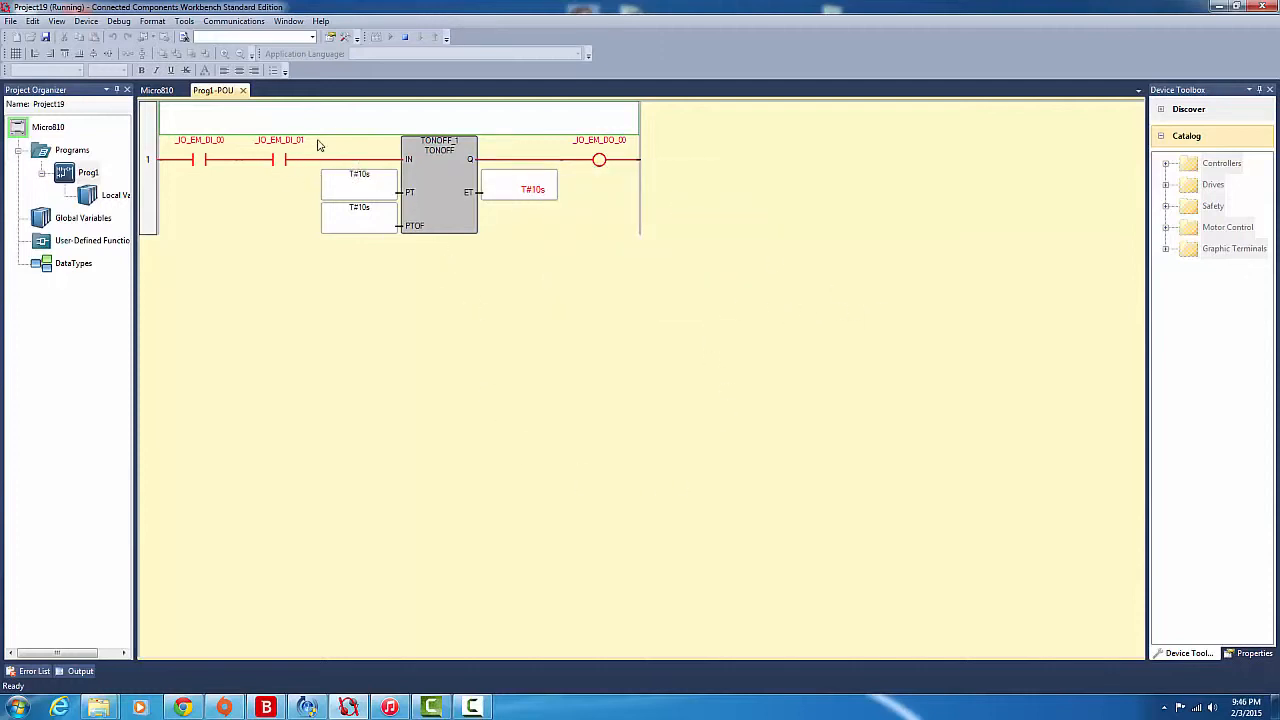
mouse_move(245, 183)
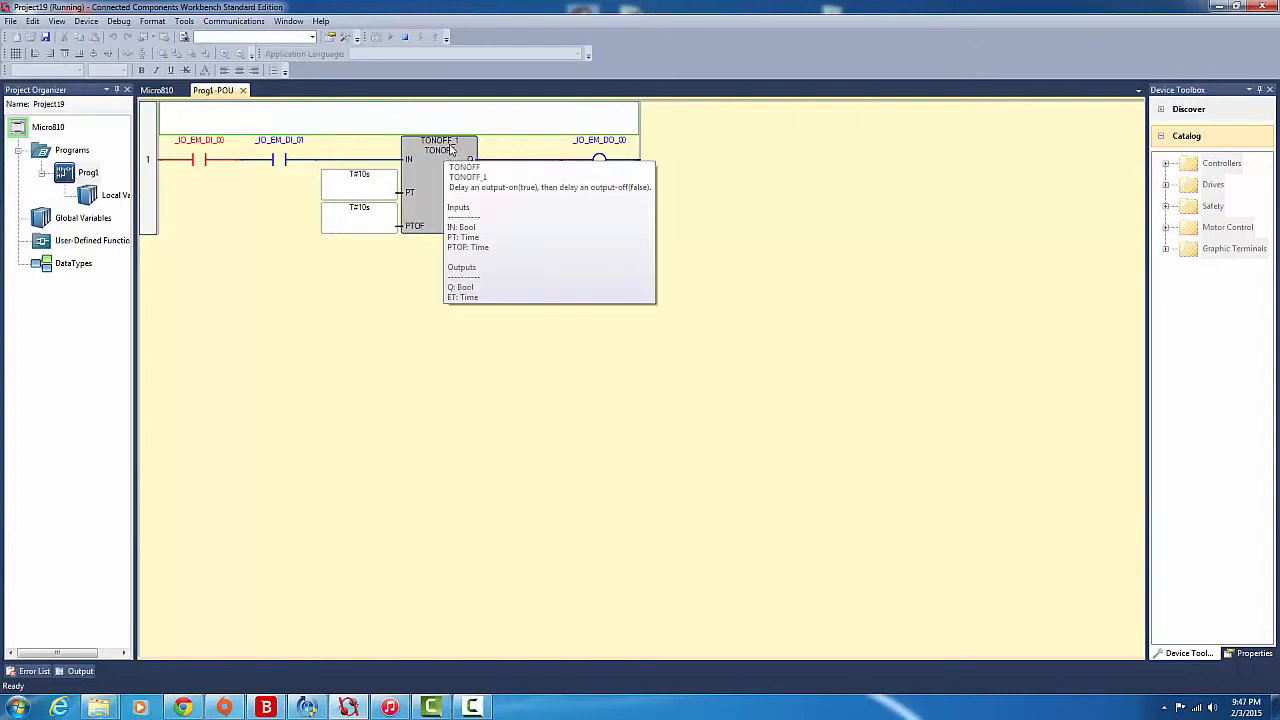
mouse_move(420, 260)
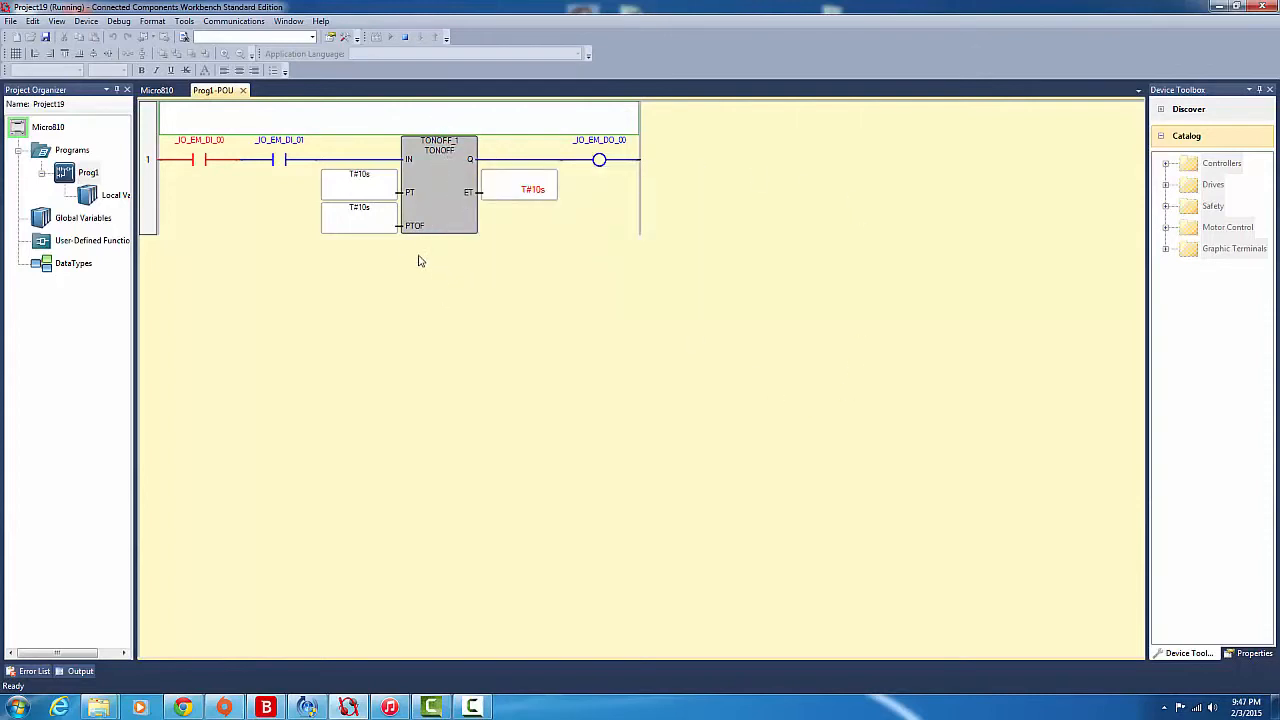
mouse_move(450, 176)
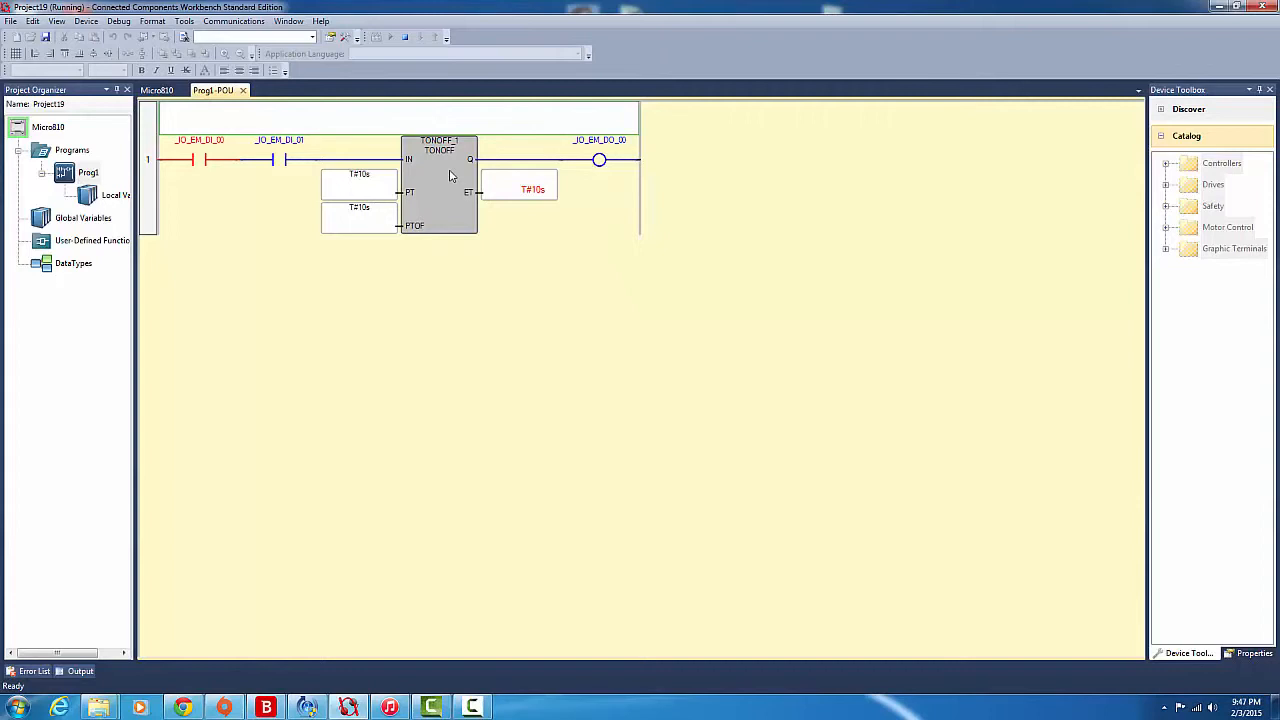
mouse_move(580, 268)
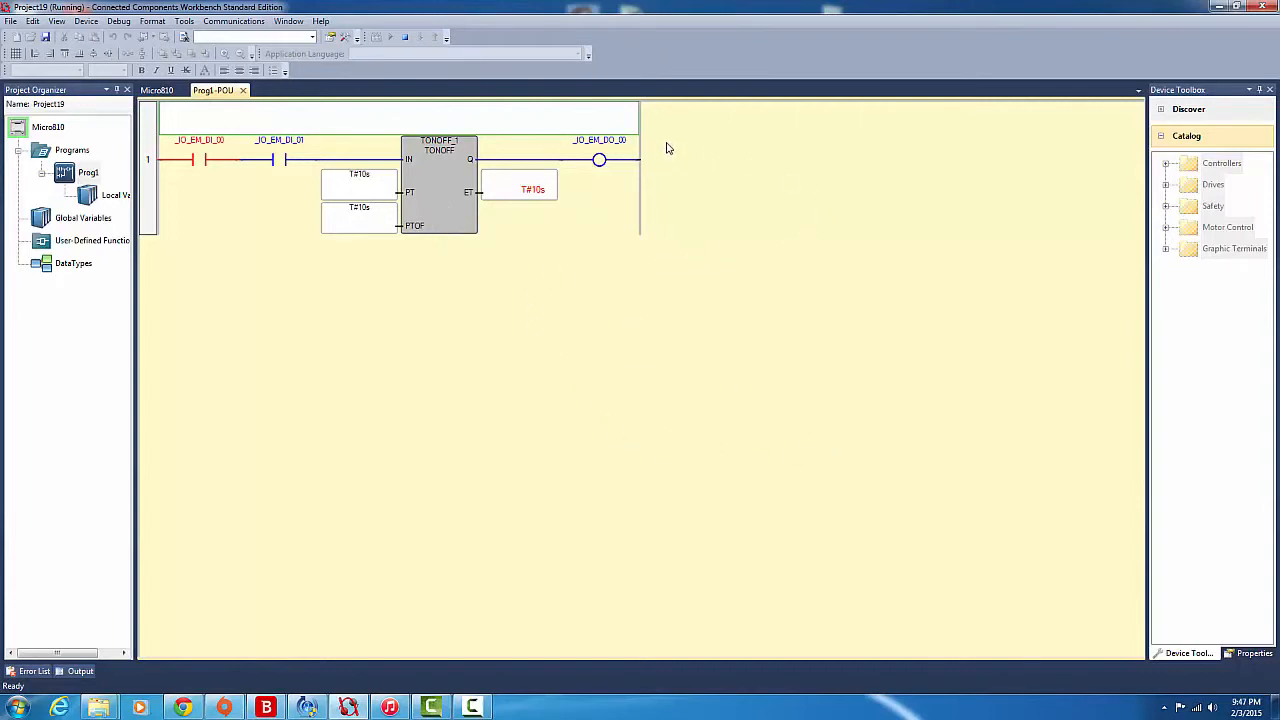
mouse_move(811, 666)
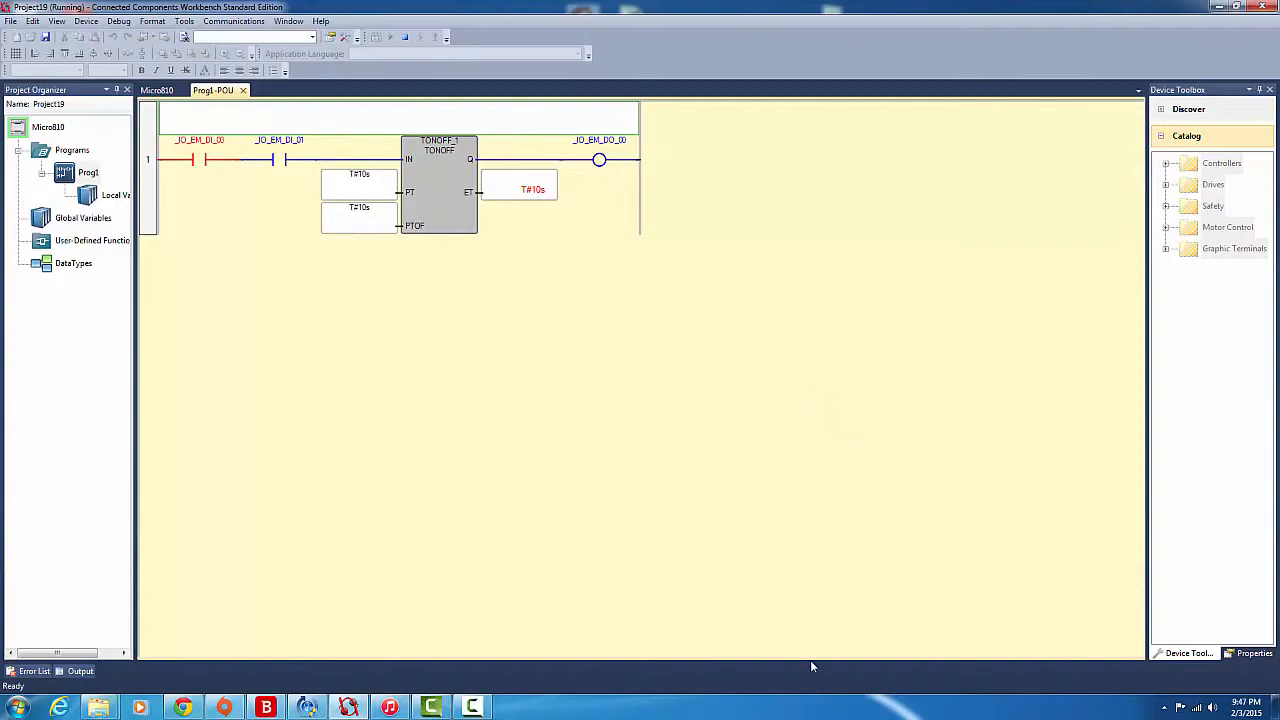
mouse_move(365, 606)
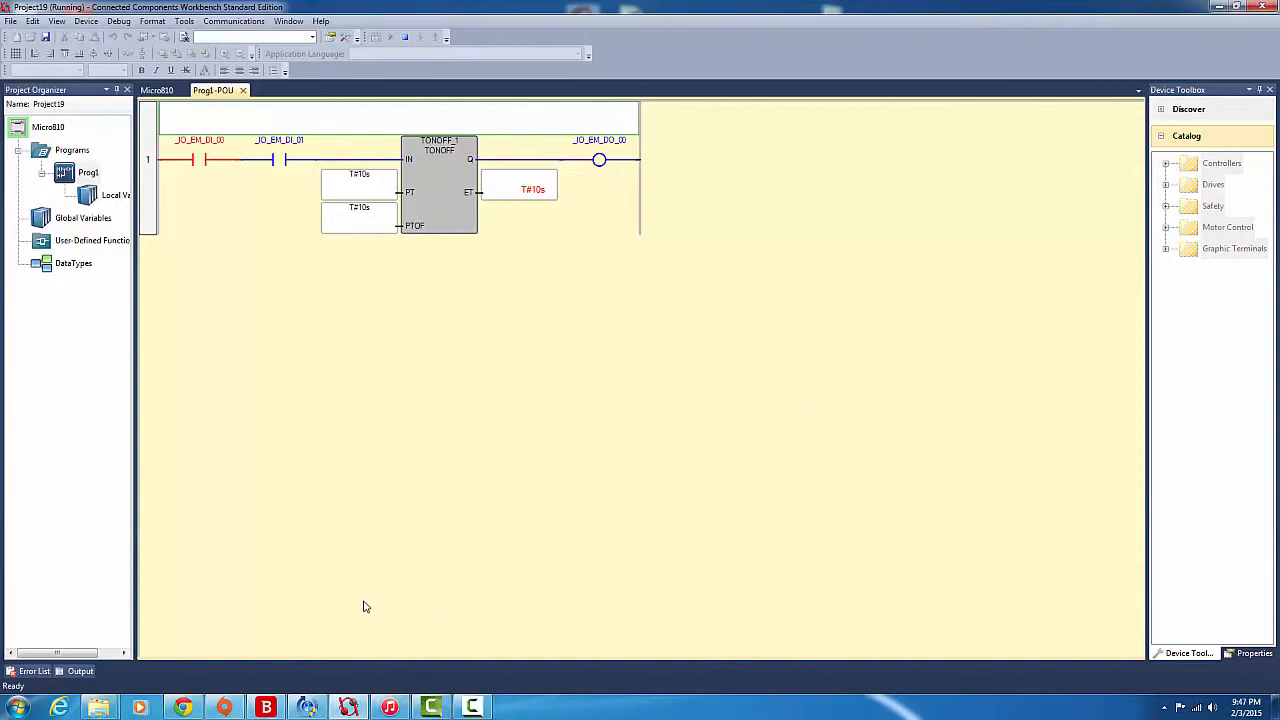
mouse_move(503, 593)
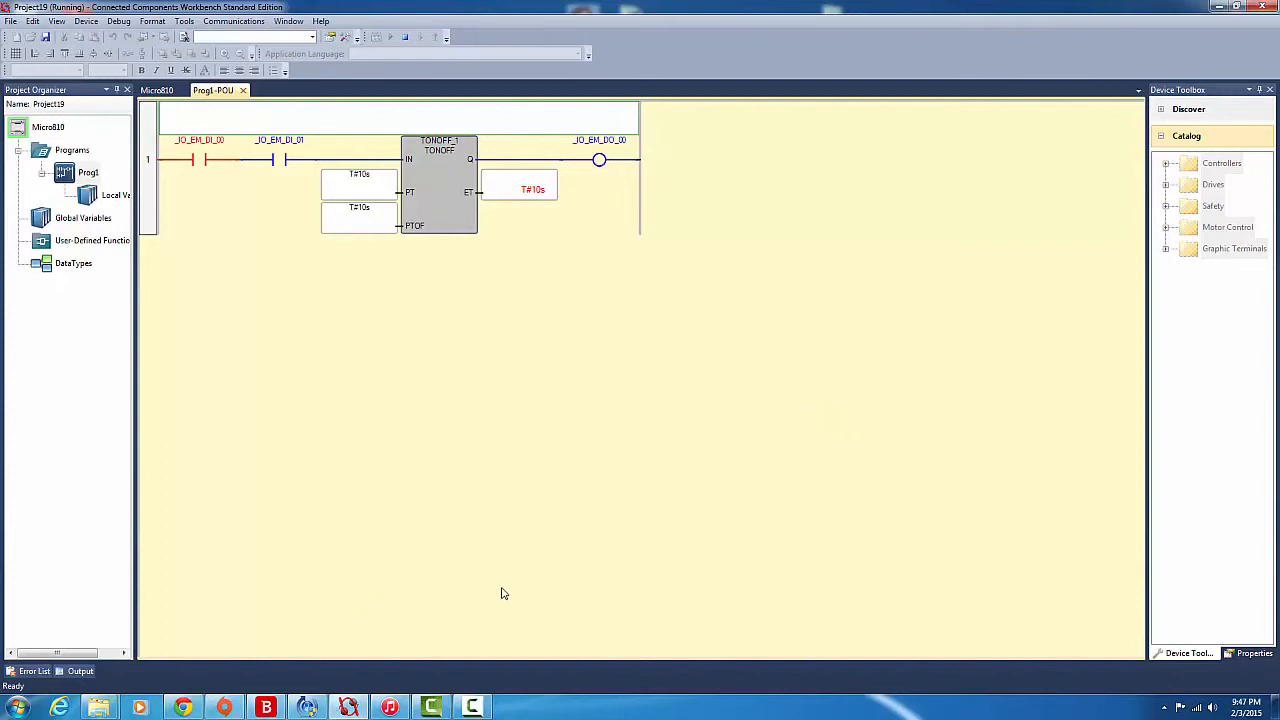
mouse_move(643, 563)
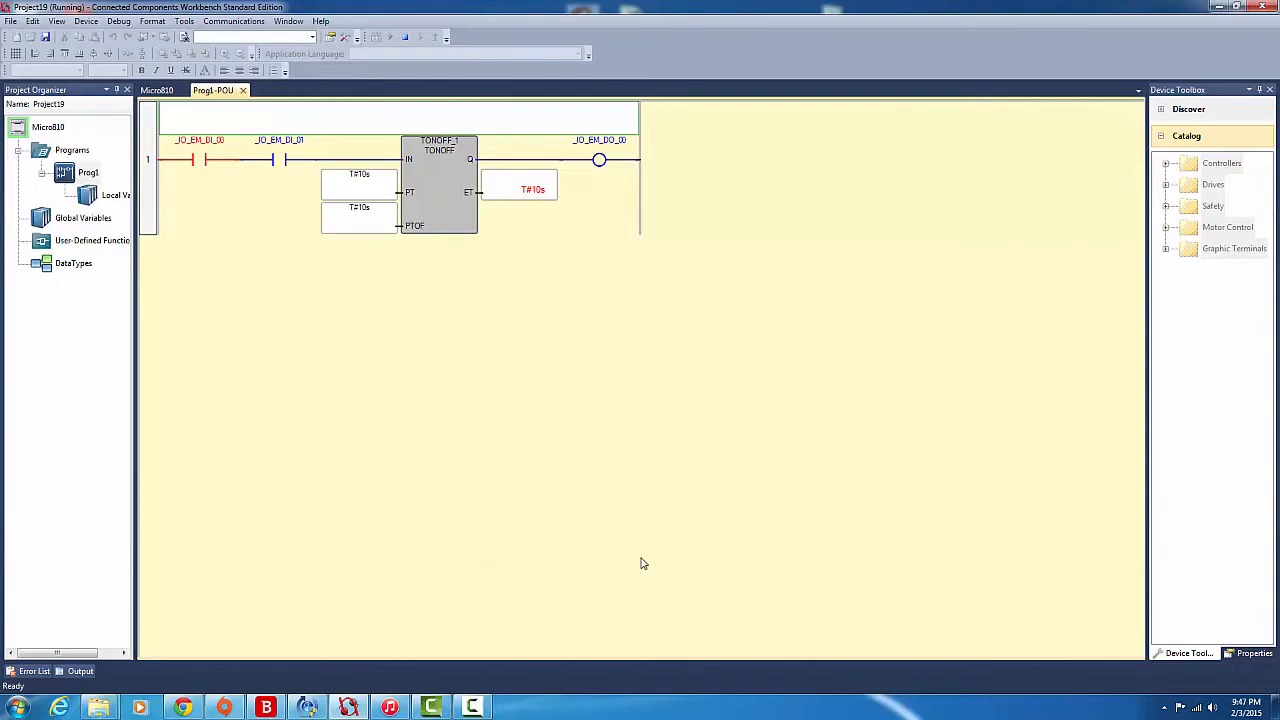
mouse_move(671, 562)
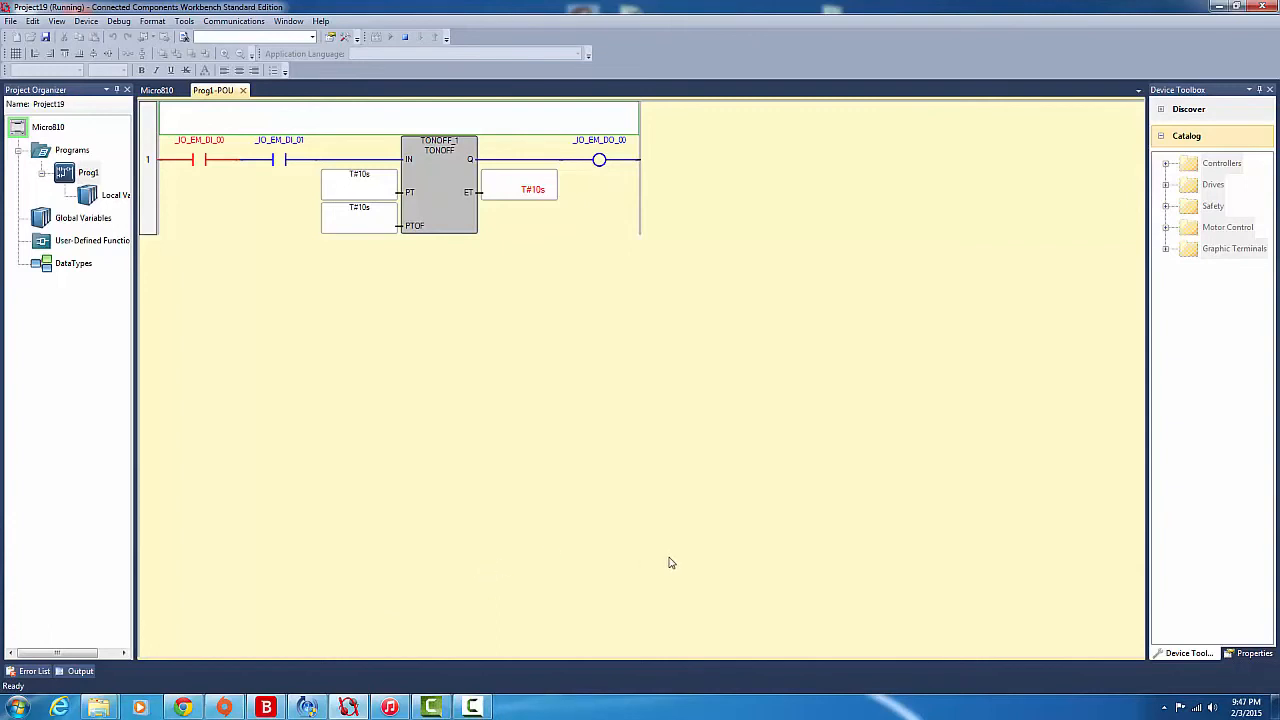